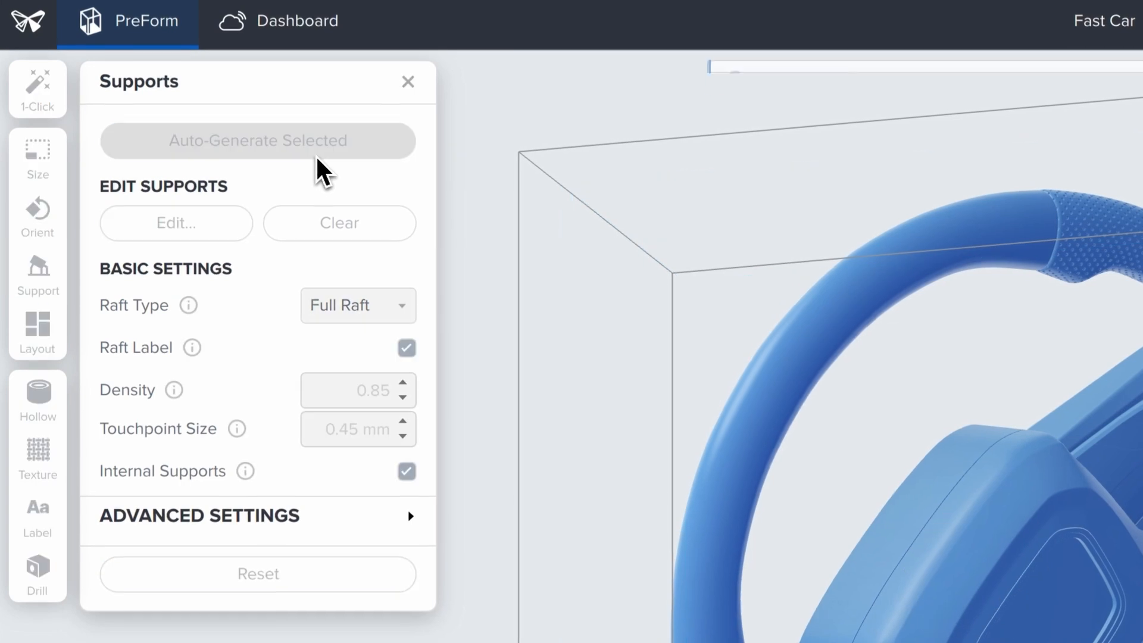
Step through the onboarding tour's print, scaling and layout pages until it closes.
left_click(257, 140)
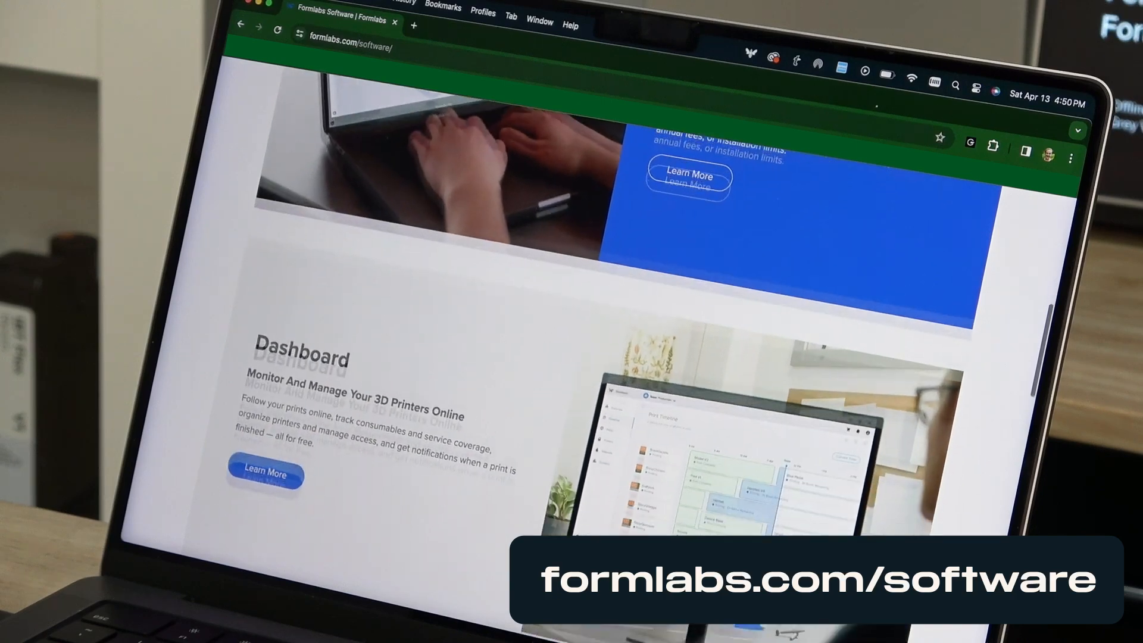
scroll("down", 3)
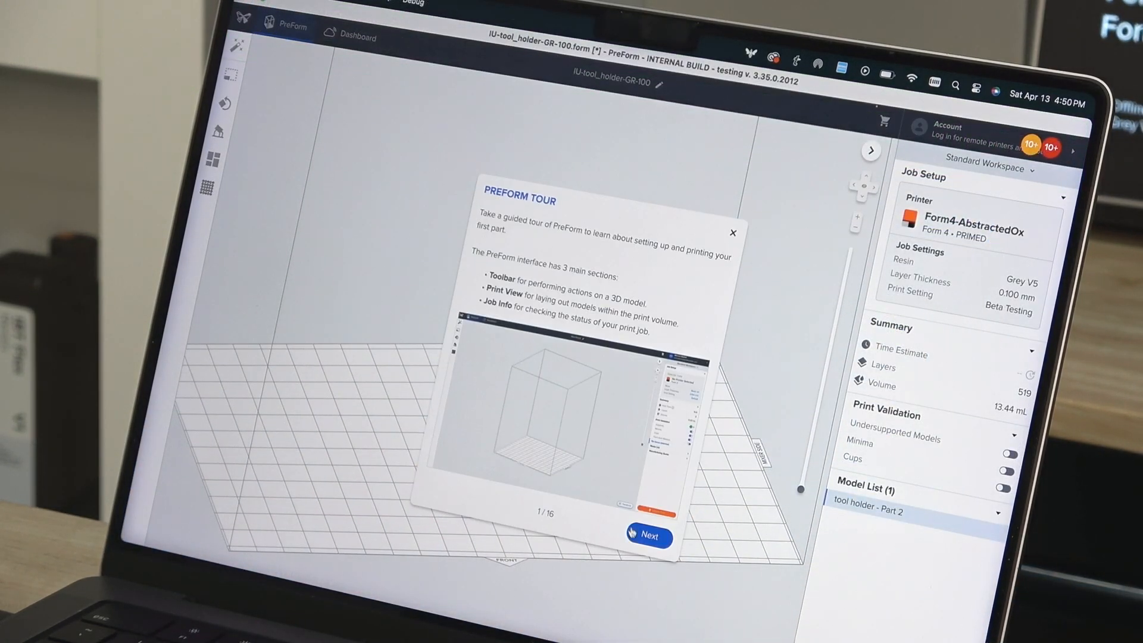
left_click(649, 533)
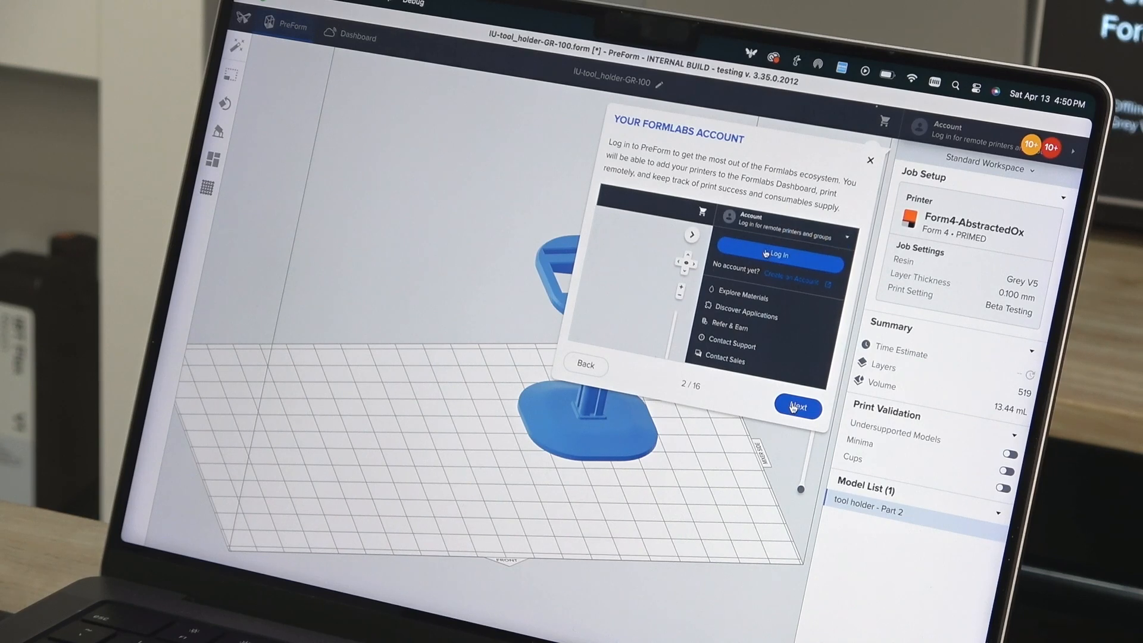
left_click(797, 406)
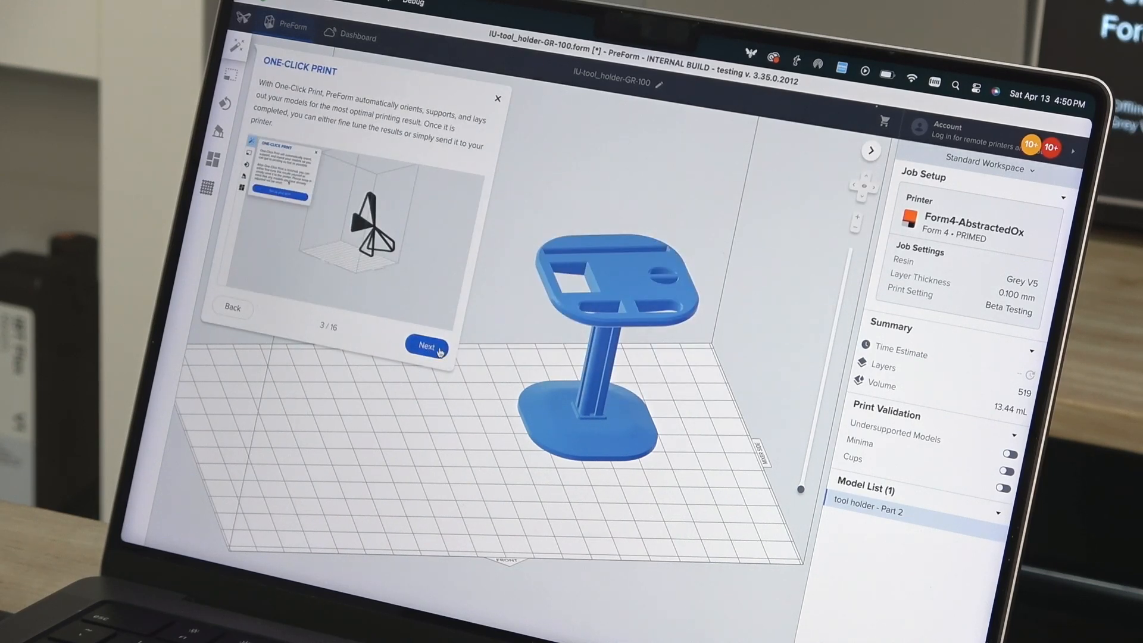
left_click(428, 346)
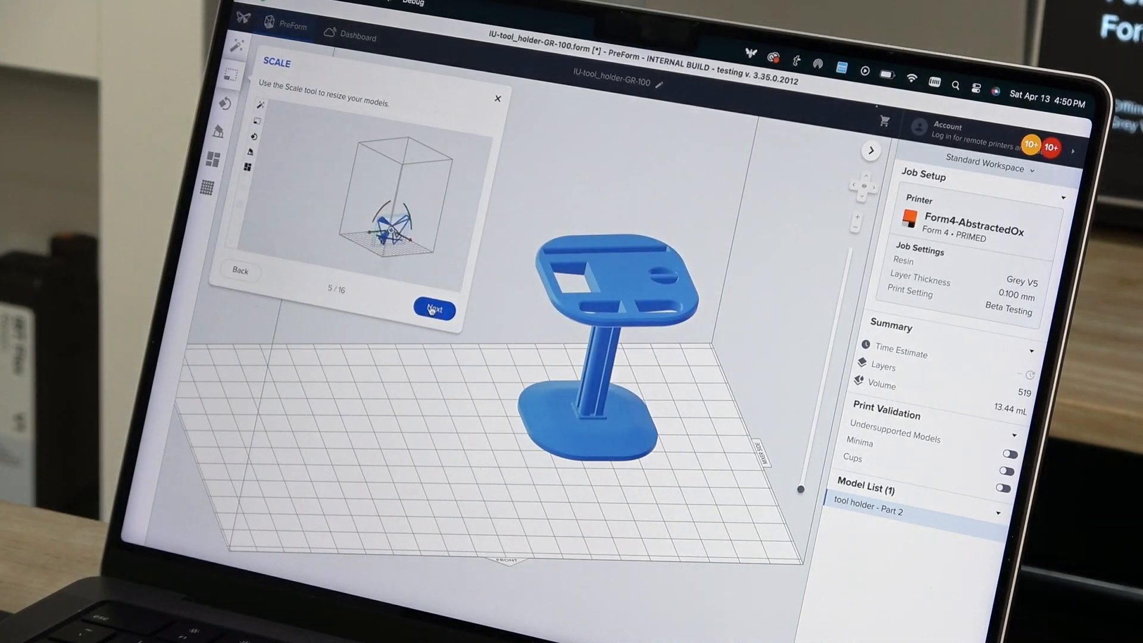
left_click(434, 308)
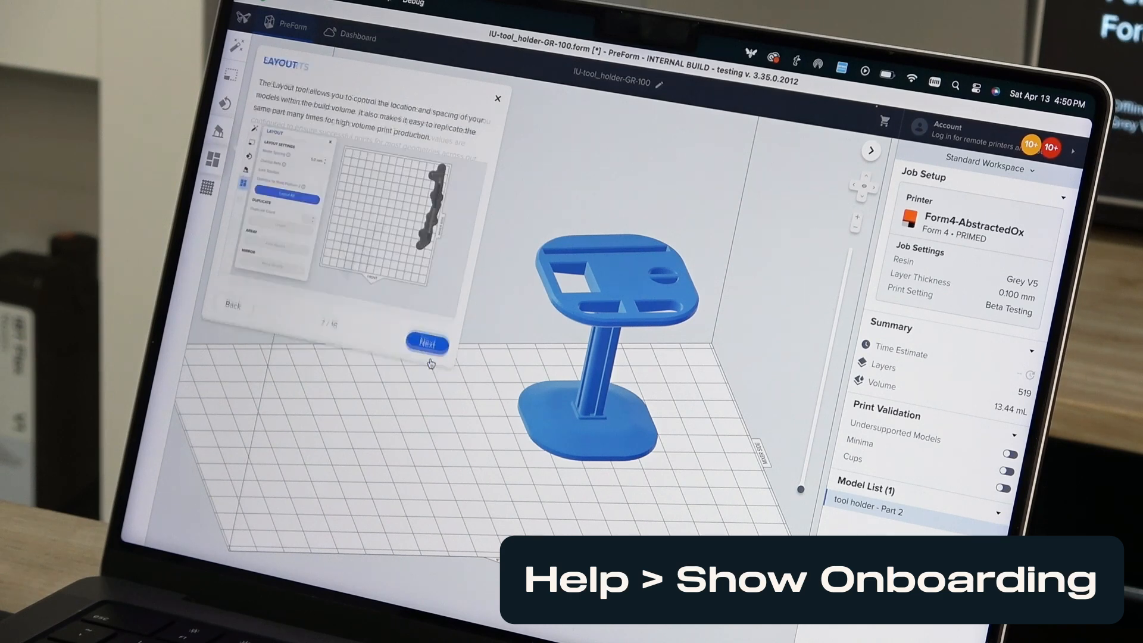
left_click(426, 342)
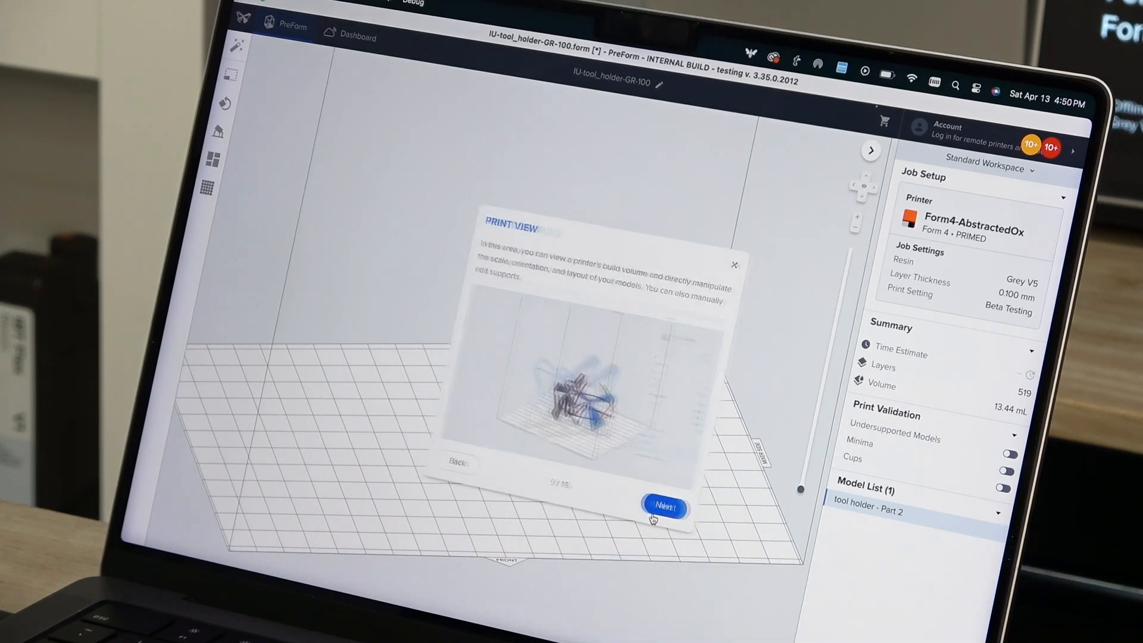
left_click(663, 507)
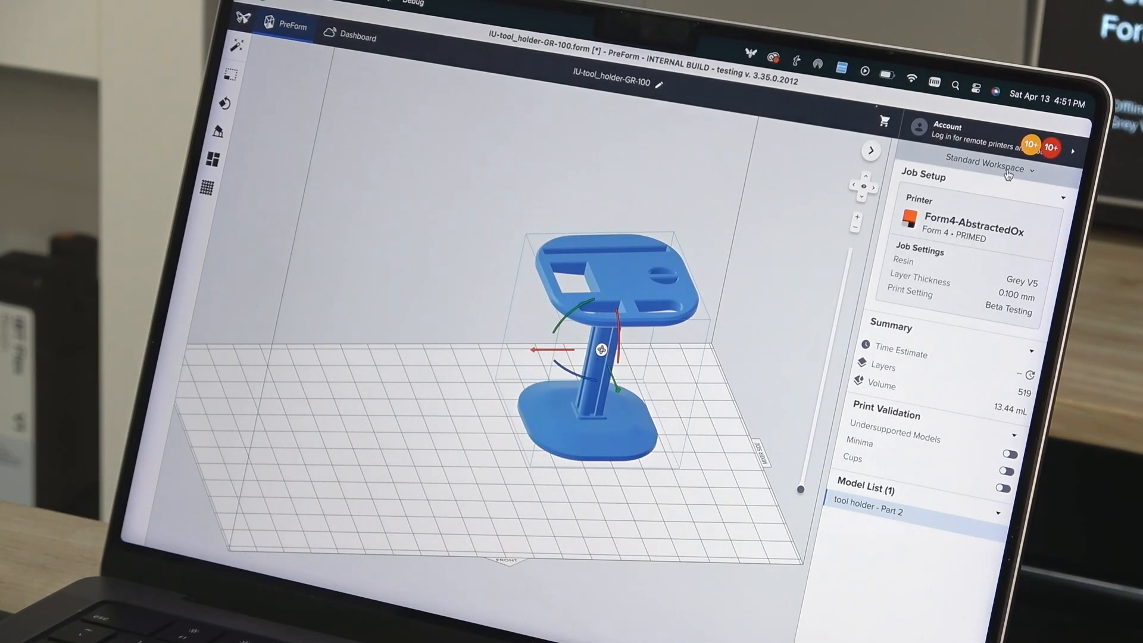
Choose and apply the Standard Workspace for the Form 4 job.
left_click(986, 169)
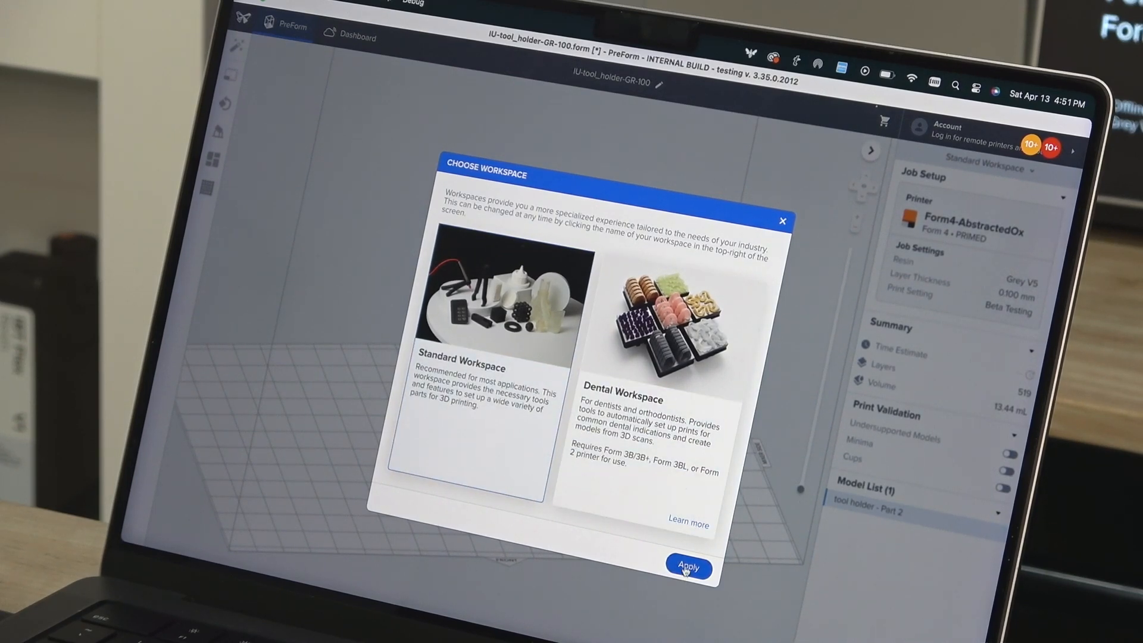
left_click(686, 568)
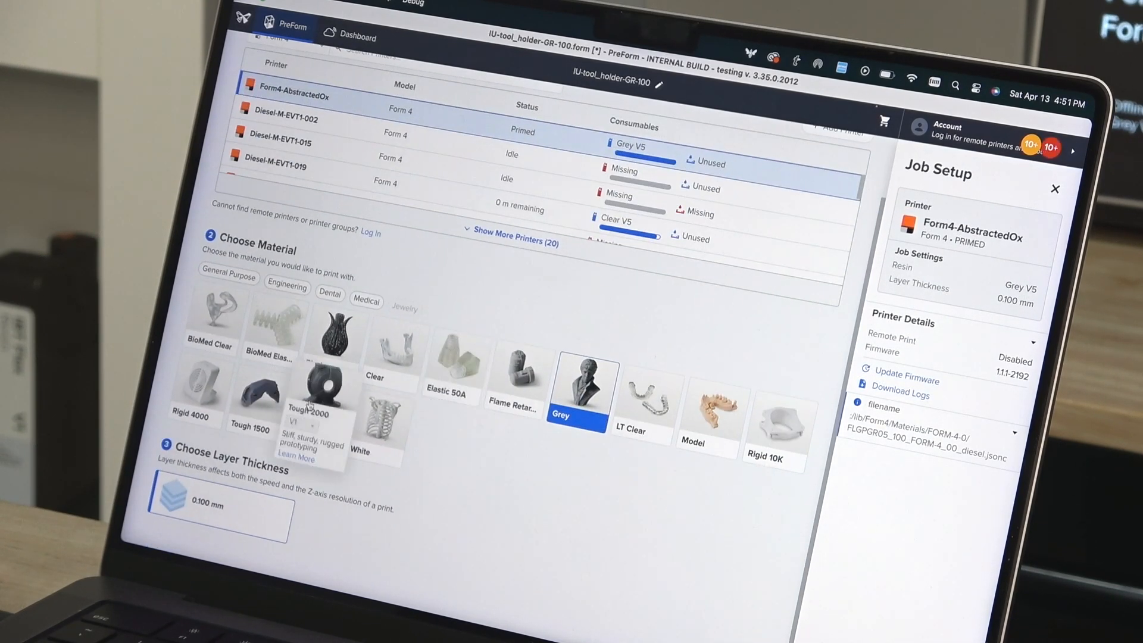
Select Tough 2000 V1 resin, keeping 0.100 mm layer thickness.
left_click(315, 393)
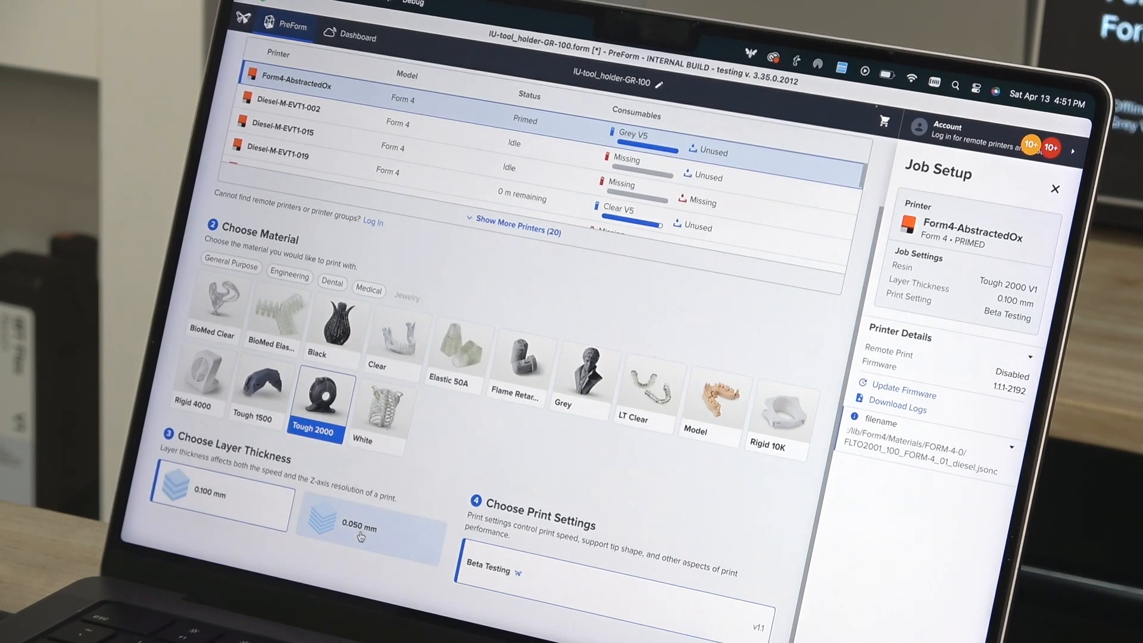
left_click(357, 528)
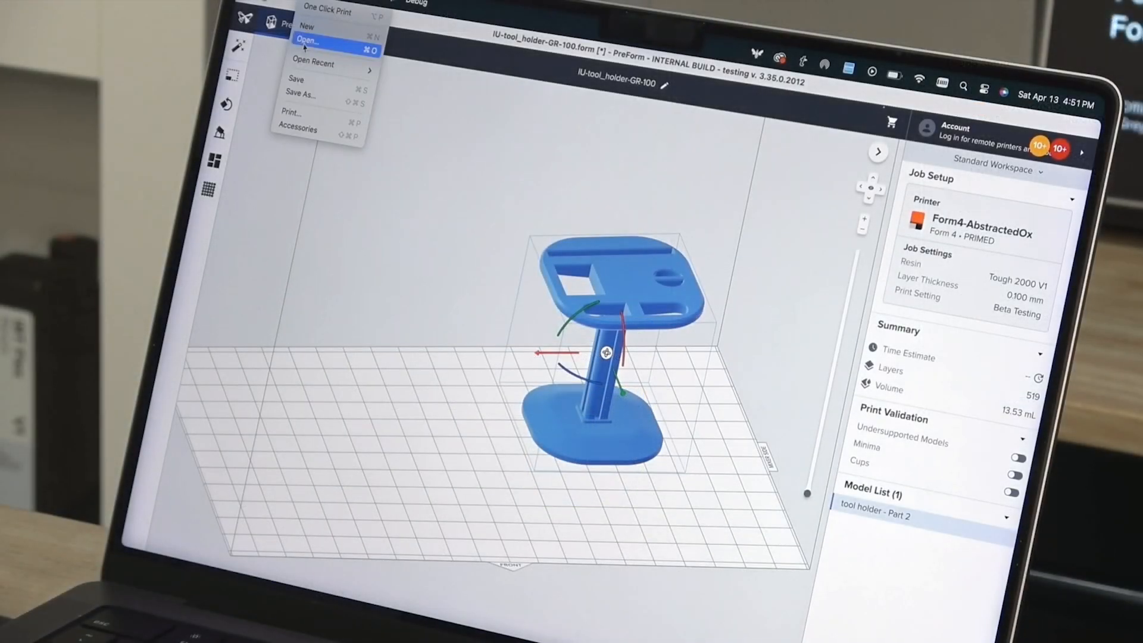
left_click(308, 39)
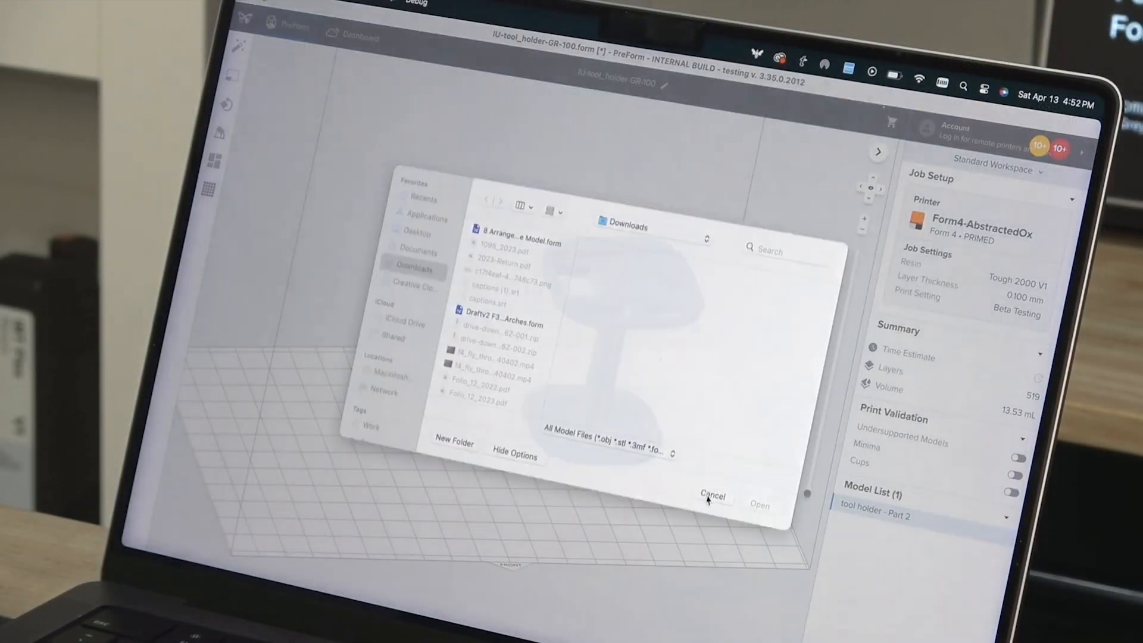
left_click(759, 506)
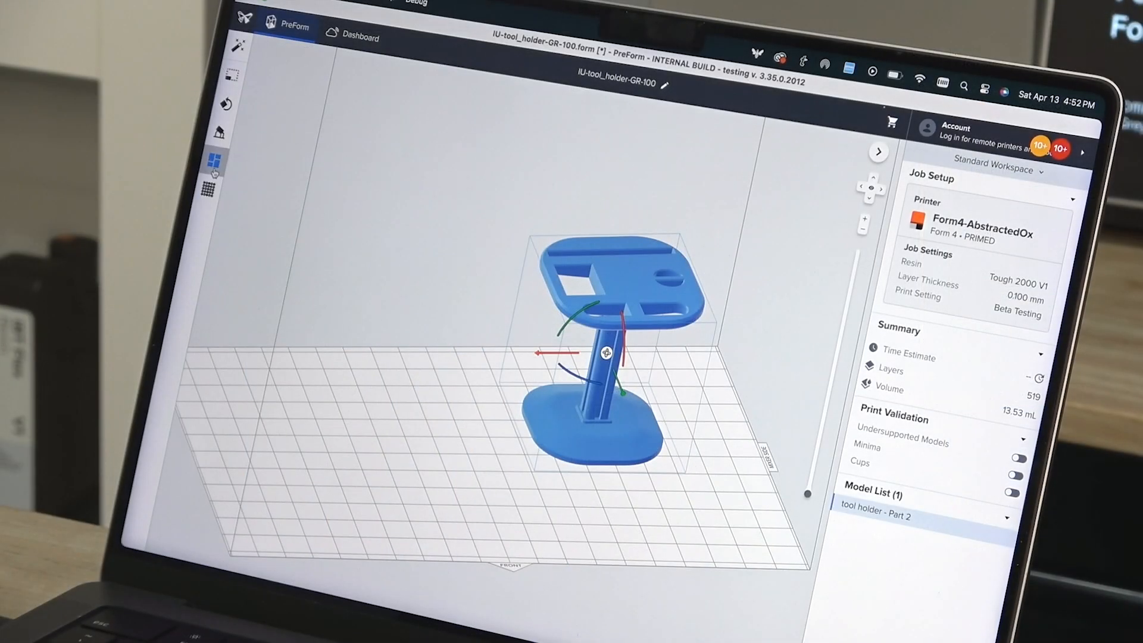
Rotate the tool holder to a tilted orientation from the Layout tool (638 layers).
left_click(217, 160)
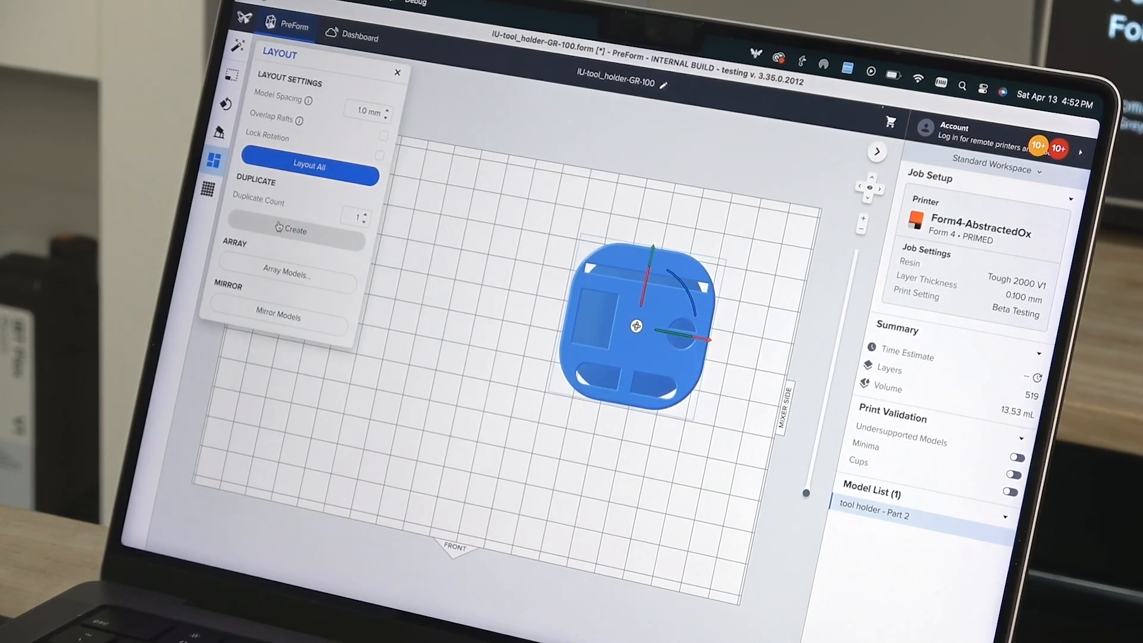
left_click(295, 230)
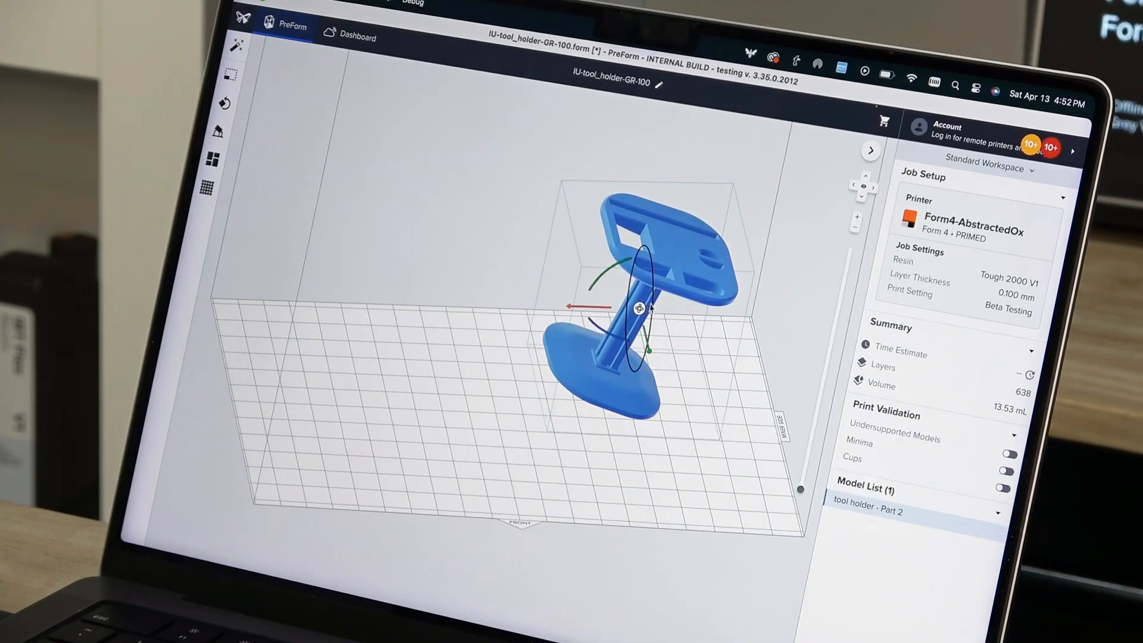
Drag the rotation ring to tip the tool holder further onto its side (706 layers).
left_click_drag(634, 306, 663, 321)
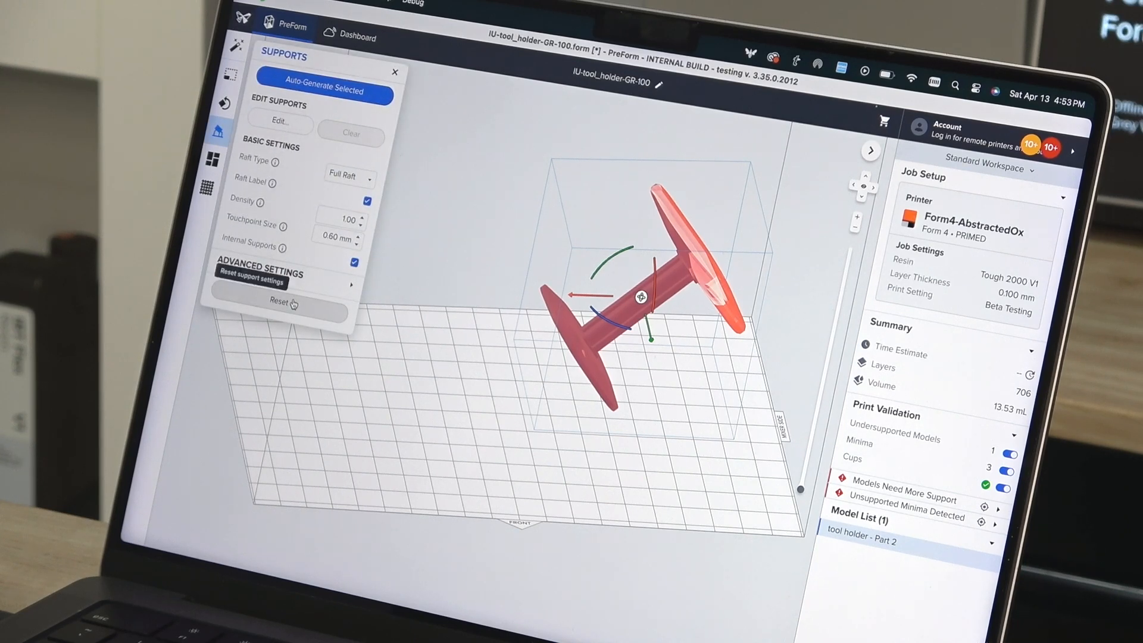
Auto-generate supports and a raft for the tilted tool holder (771 layers, 31.21 mL).
left_click(322, 91)
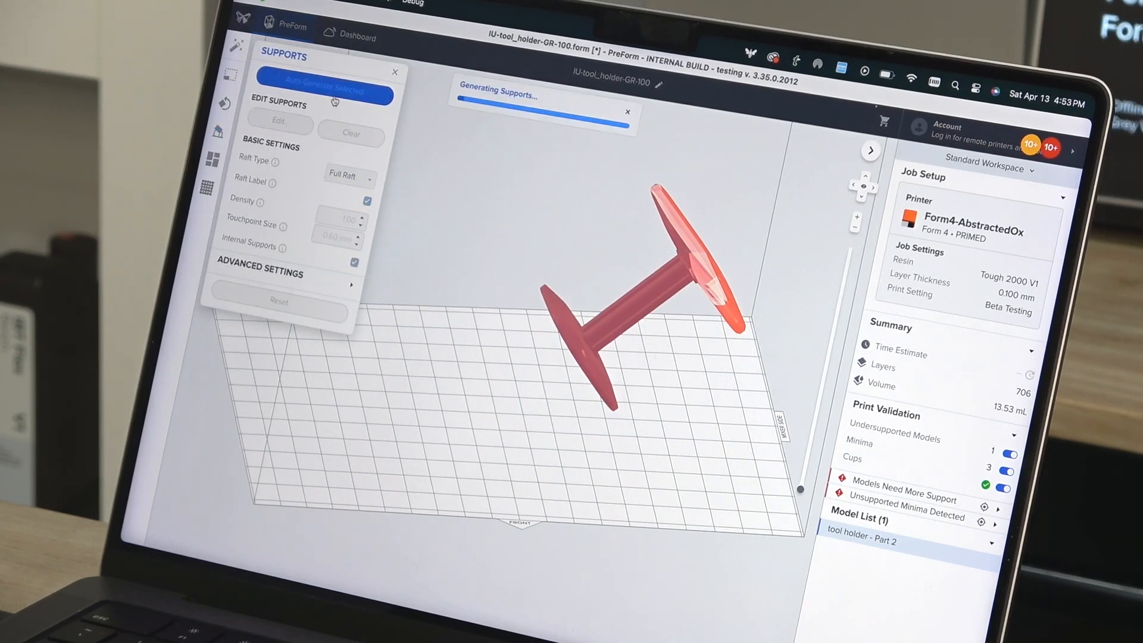
mouse_move(243, 370)
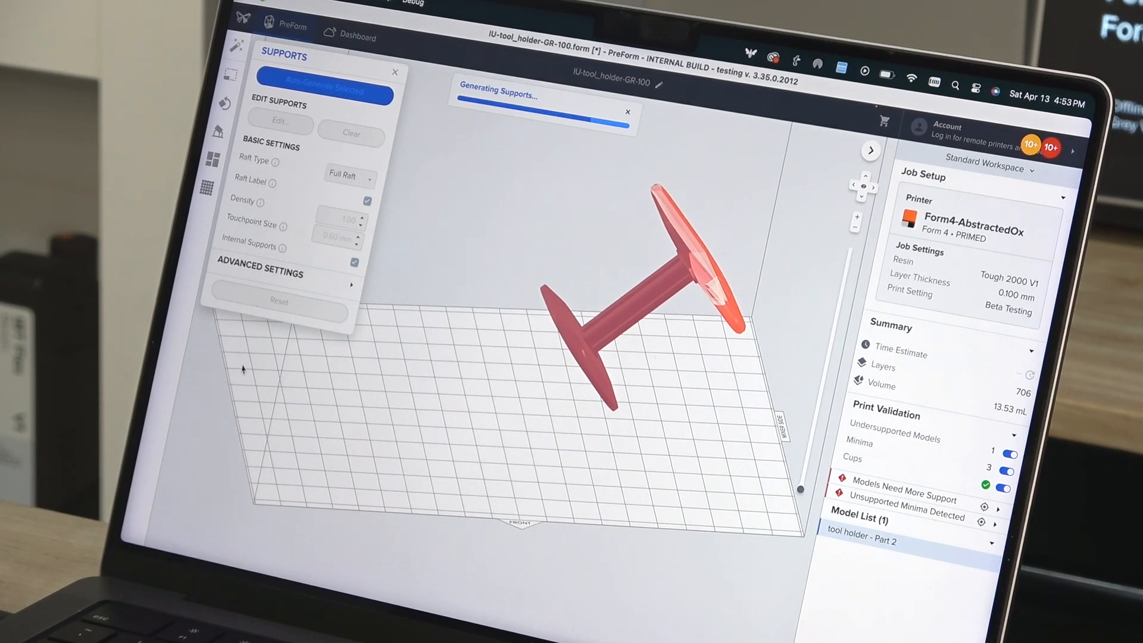
left_click(325, 89)
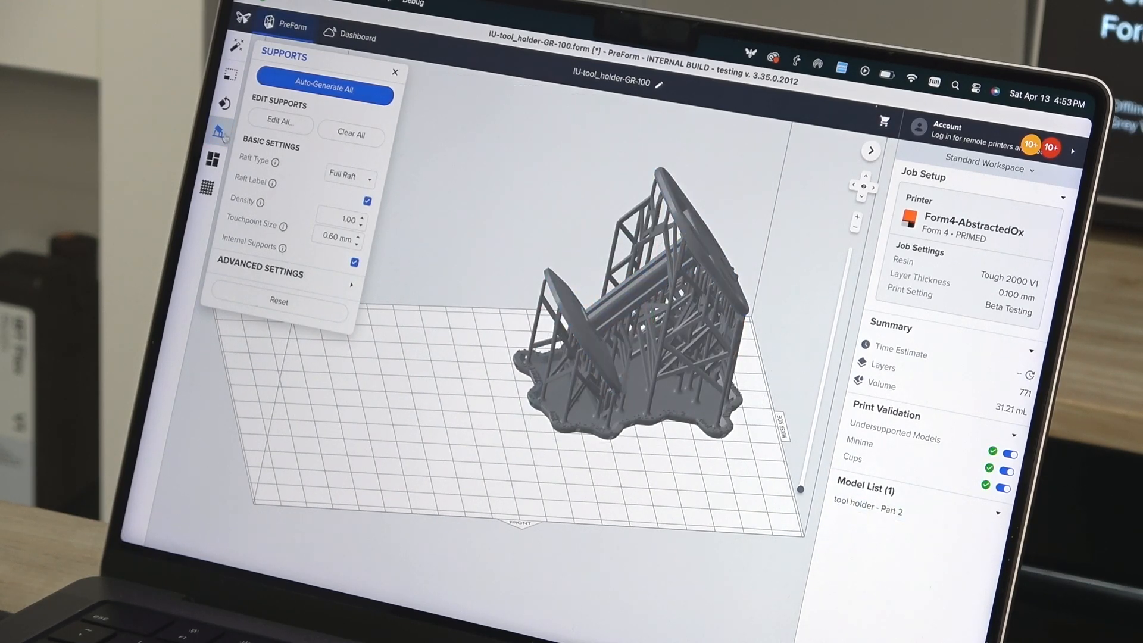
left_click(212, 160)
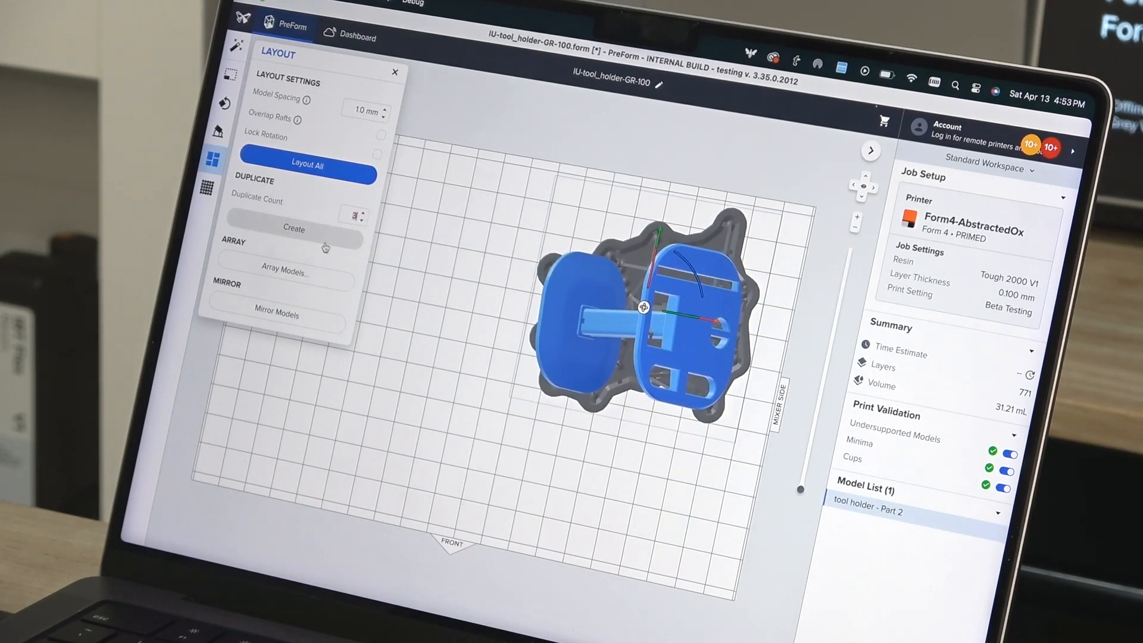
Create three duplicates, lay out all four copies, and add the job to the queue.
left_click(293, 228)
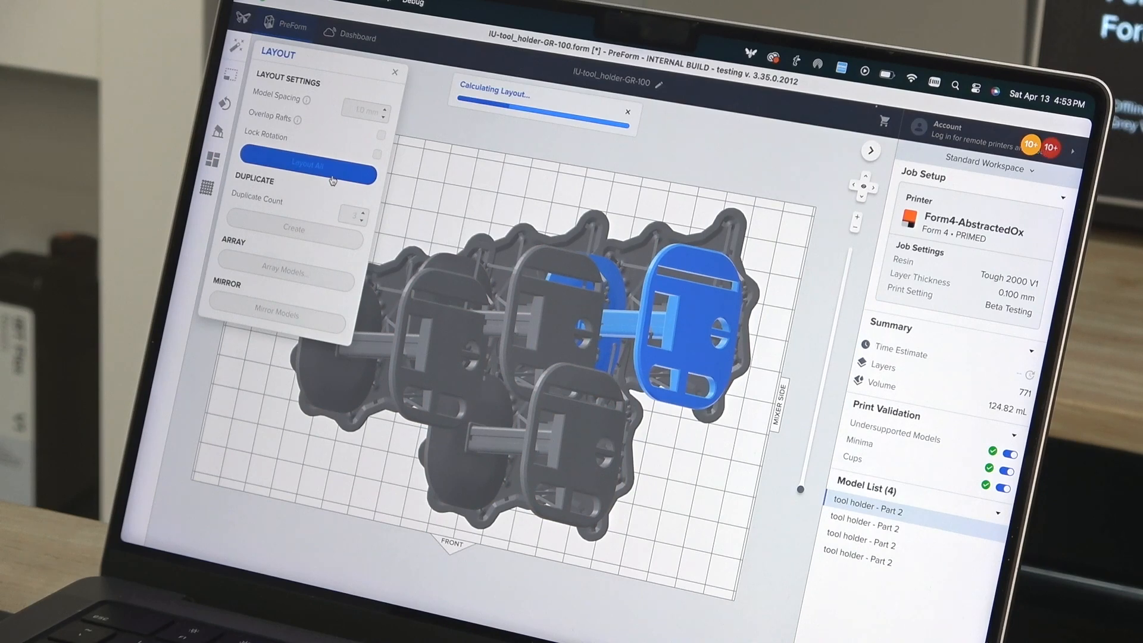
left_click(305, 165)
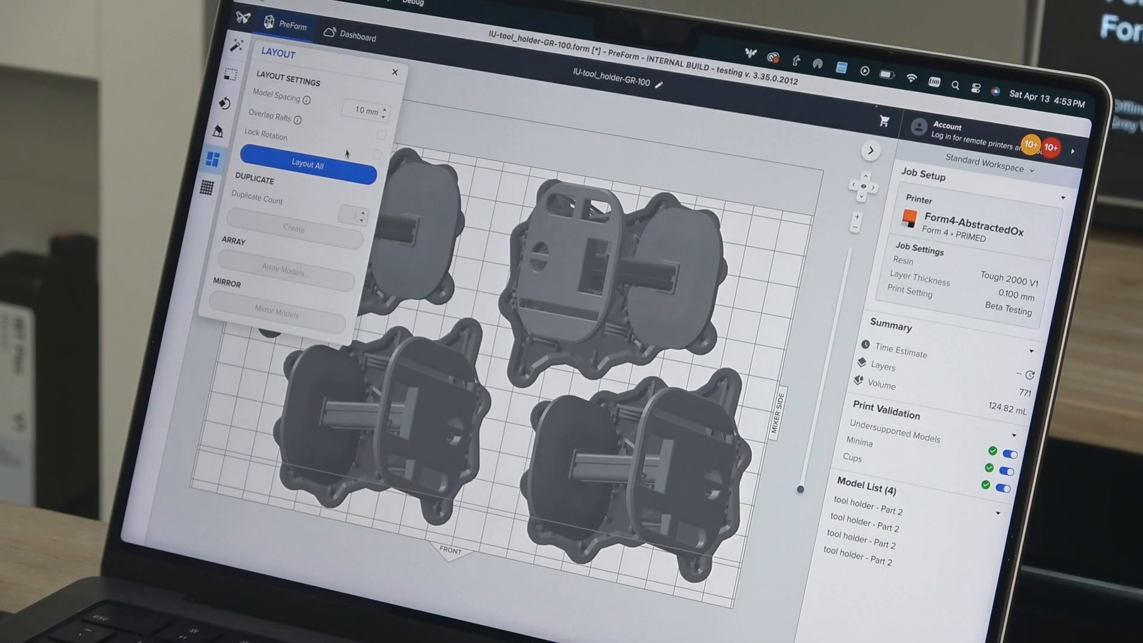
left_click(306, 162)
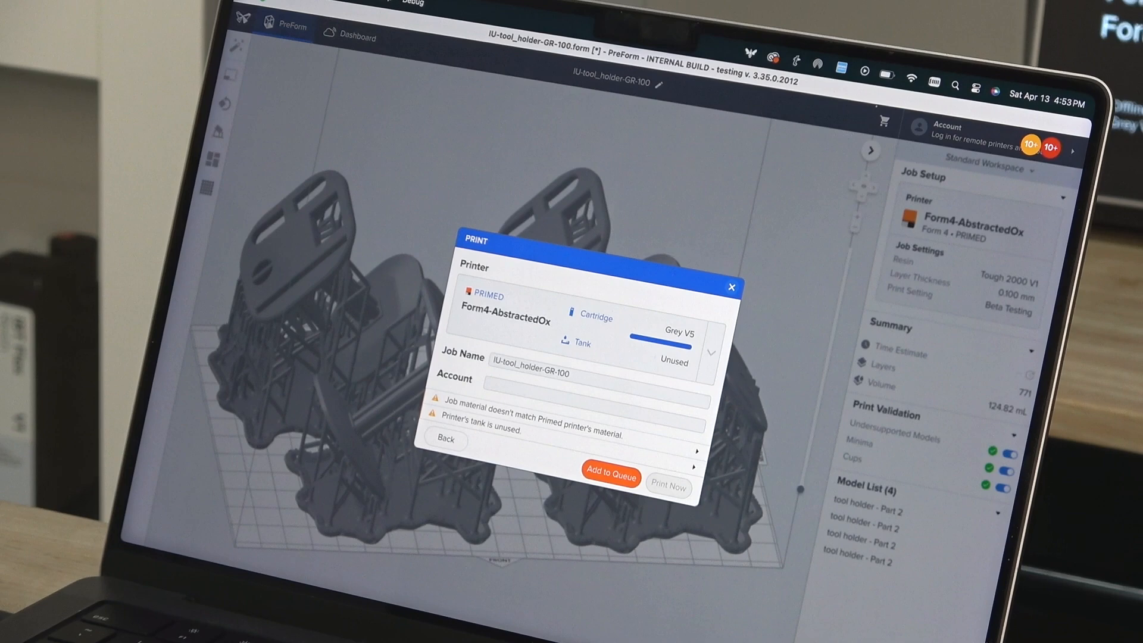
left_click(611, 477)
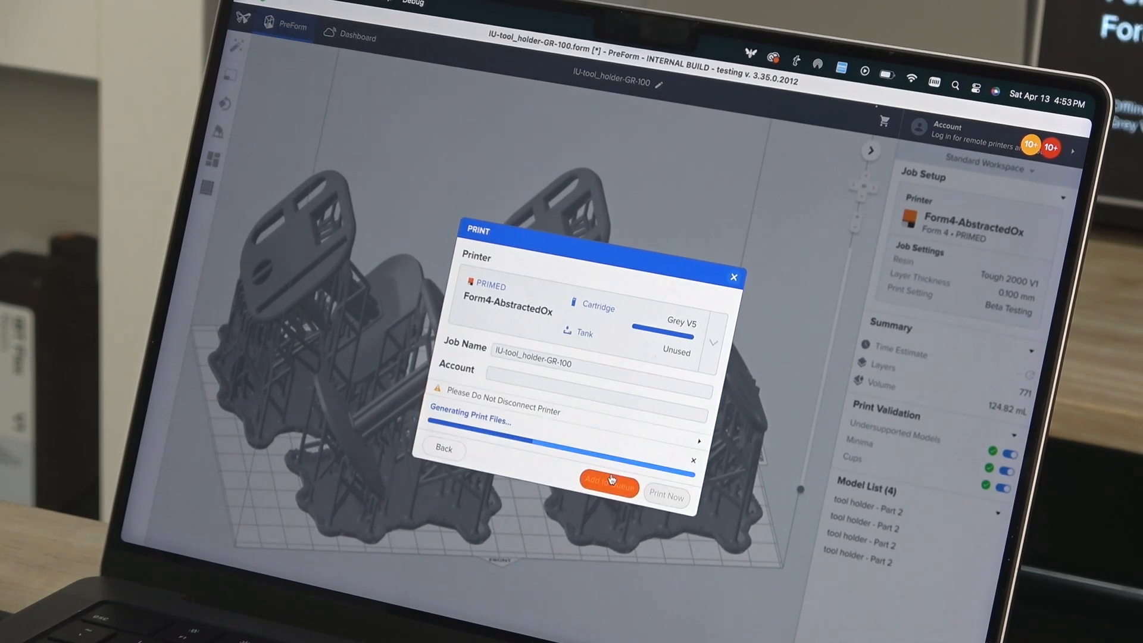